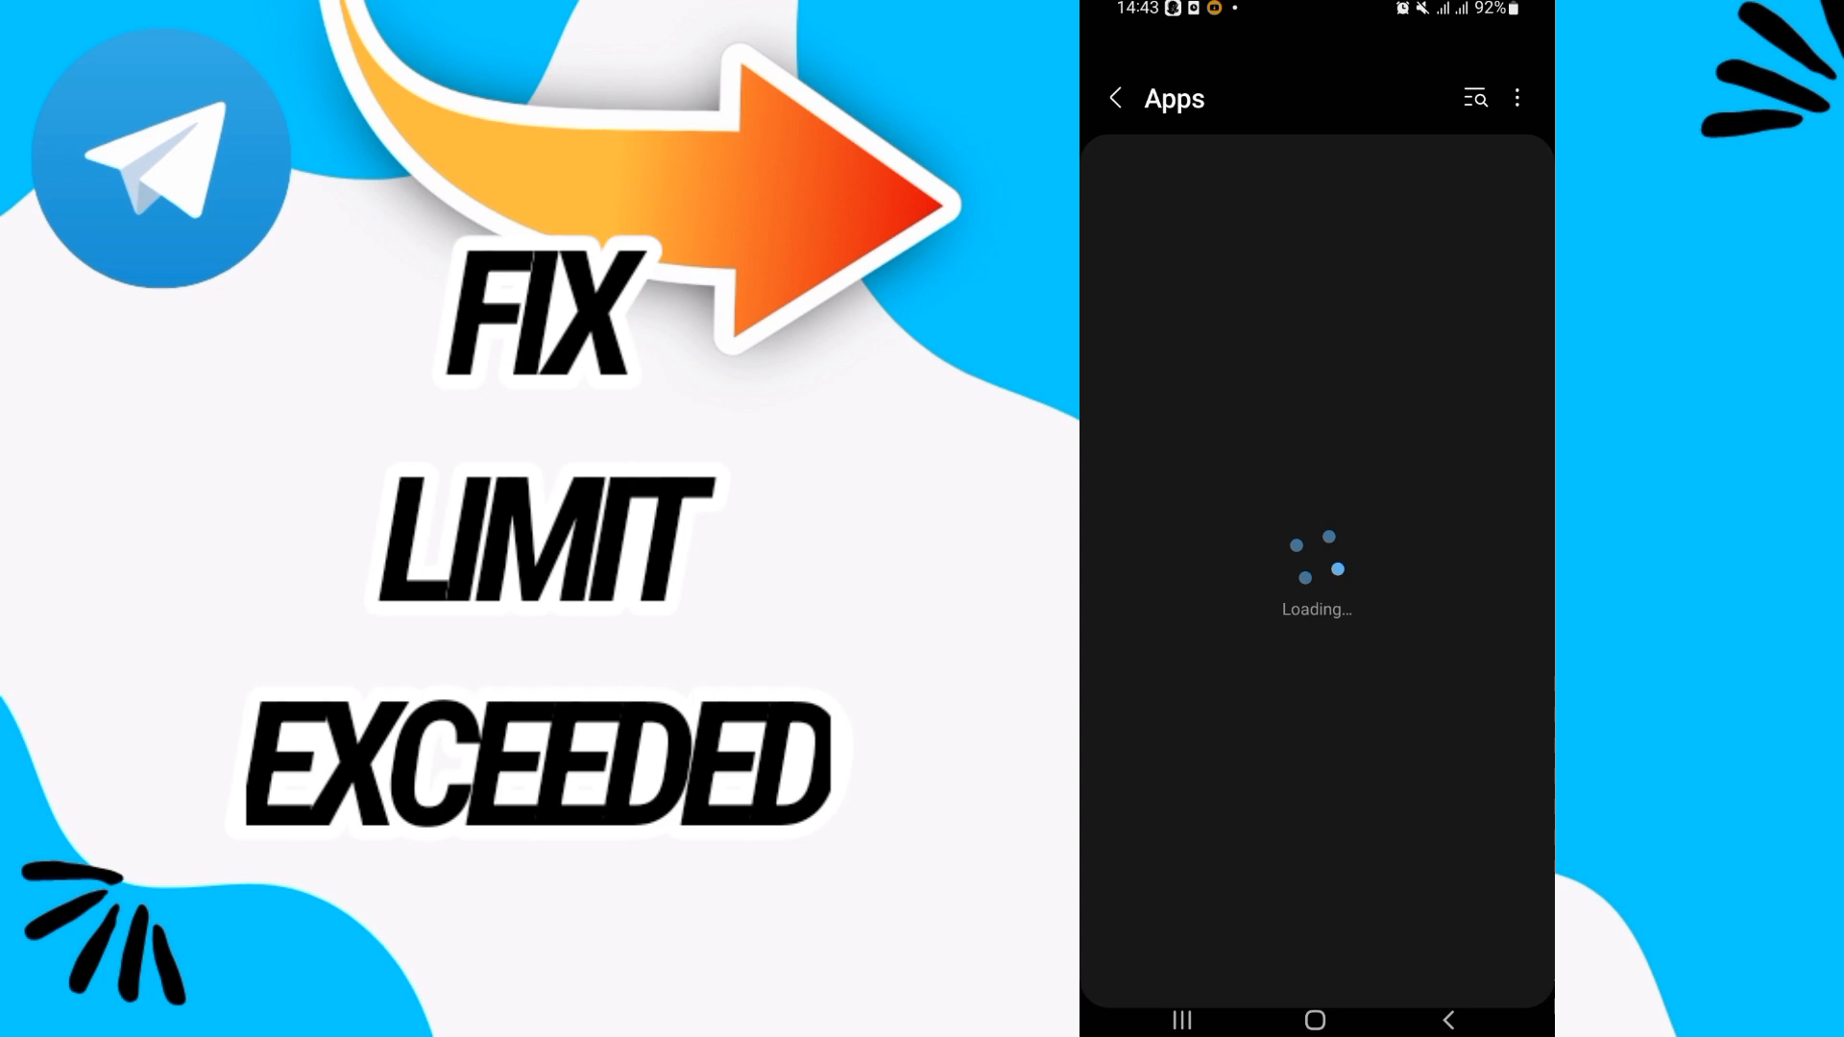
- Search the installed apps list for 'te' to narrow it to Telegram
{"action": "left_click", "coordinate": [1476, 98]}
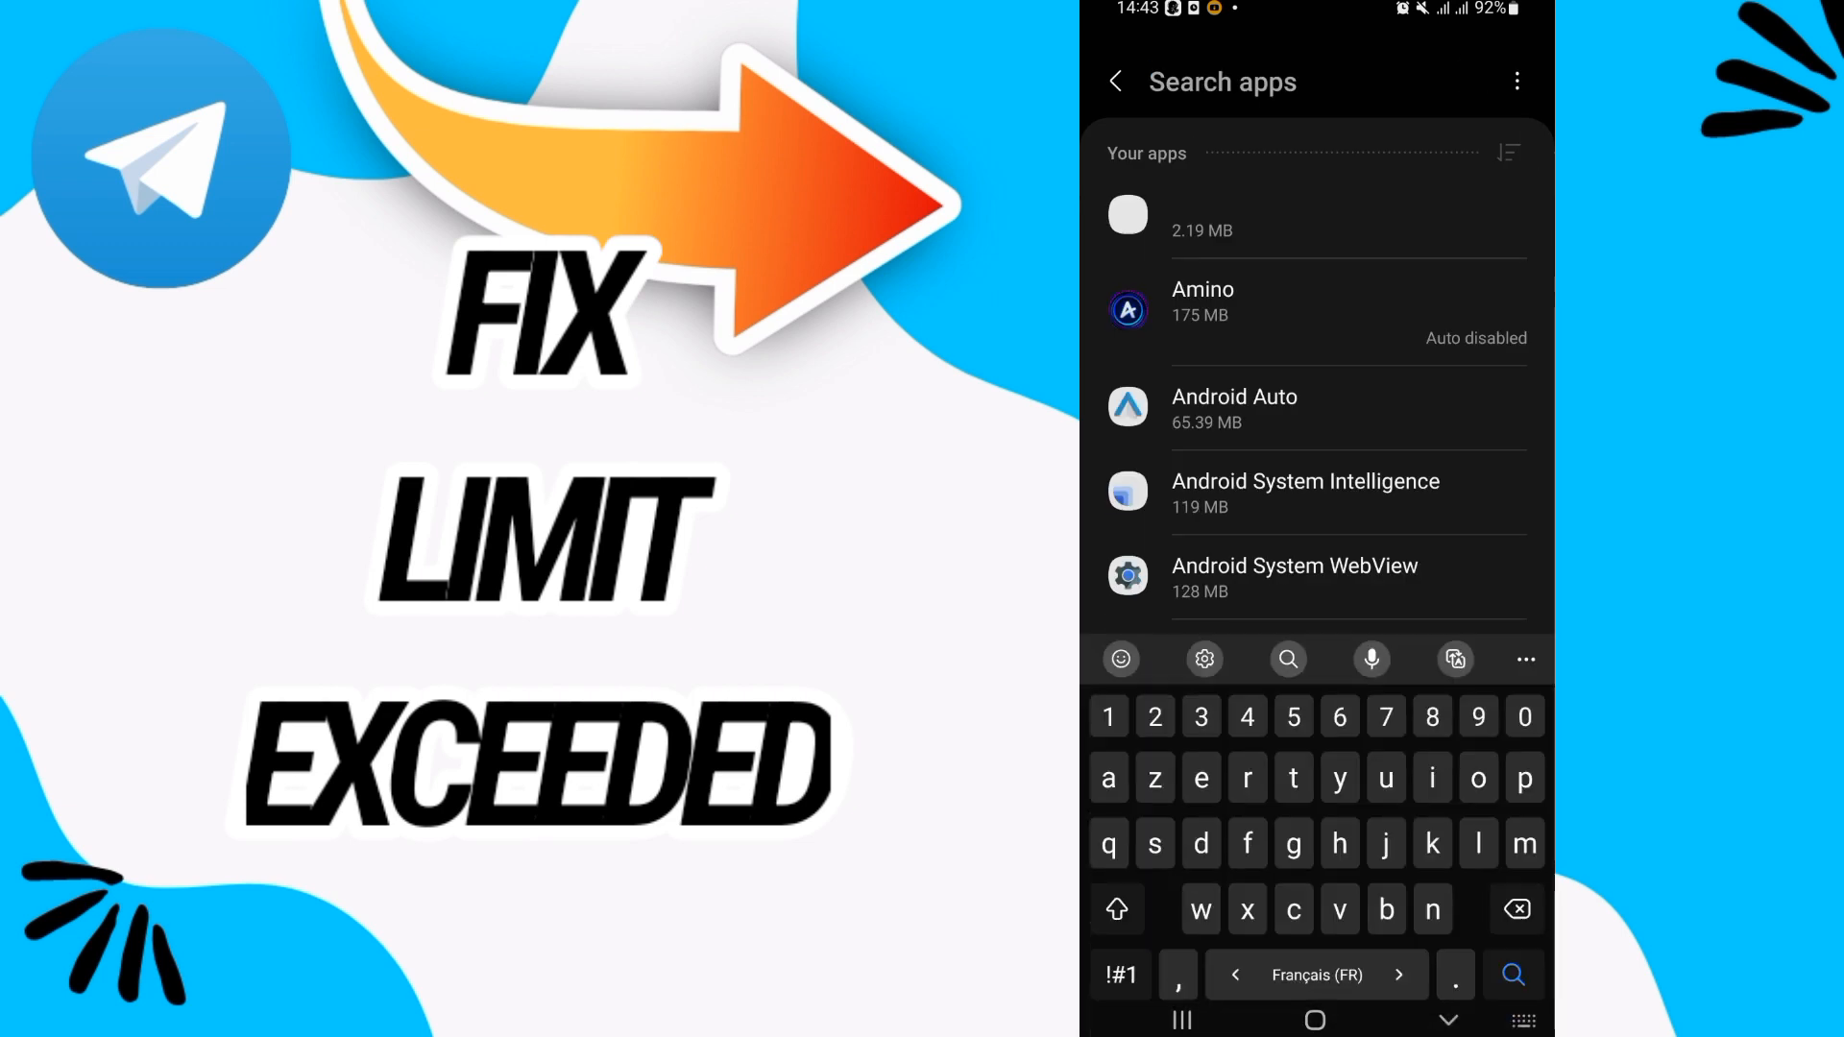
{"action": "type", "text": "tel"}
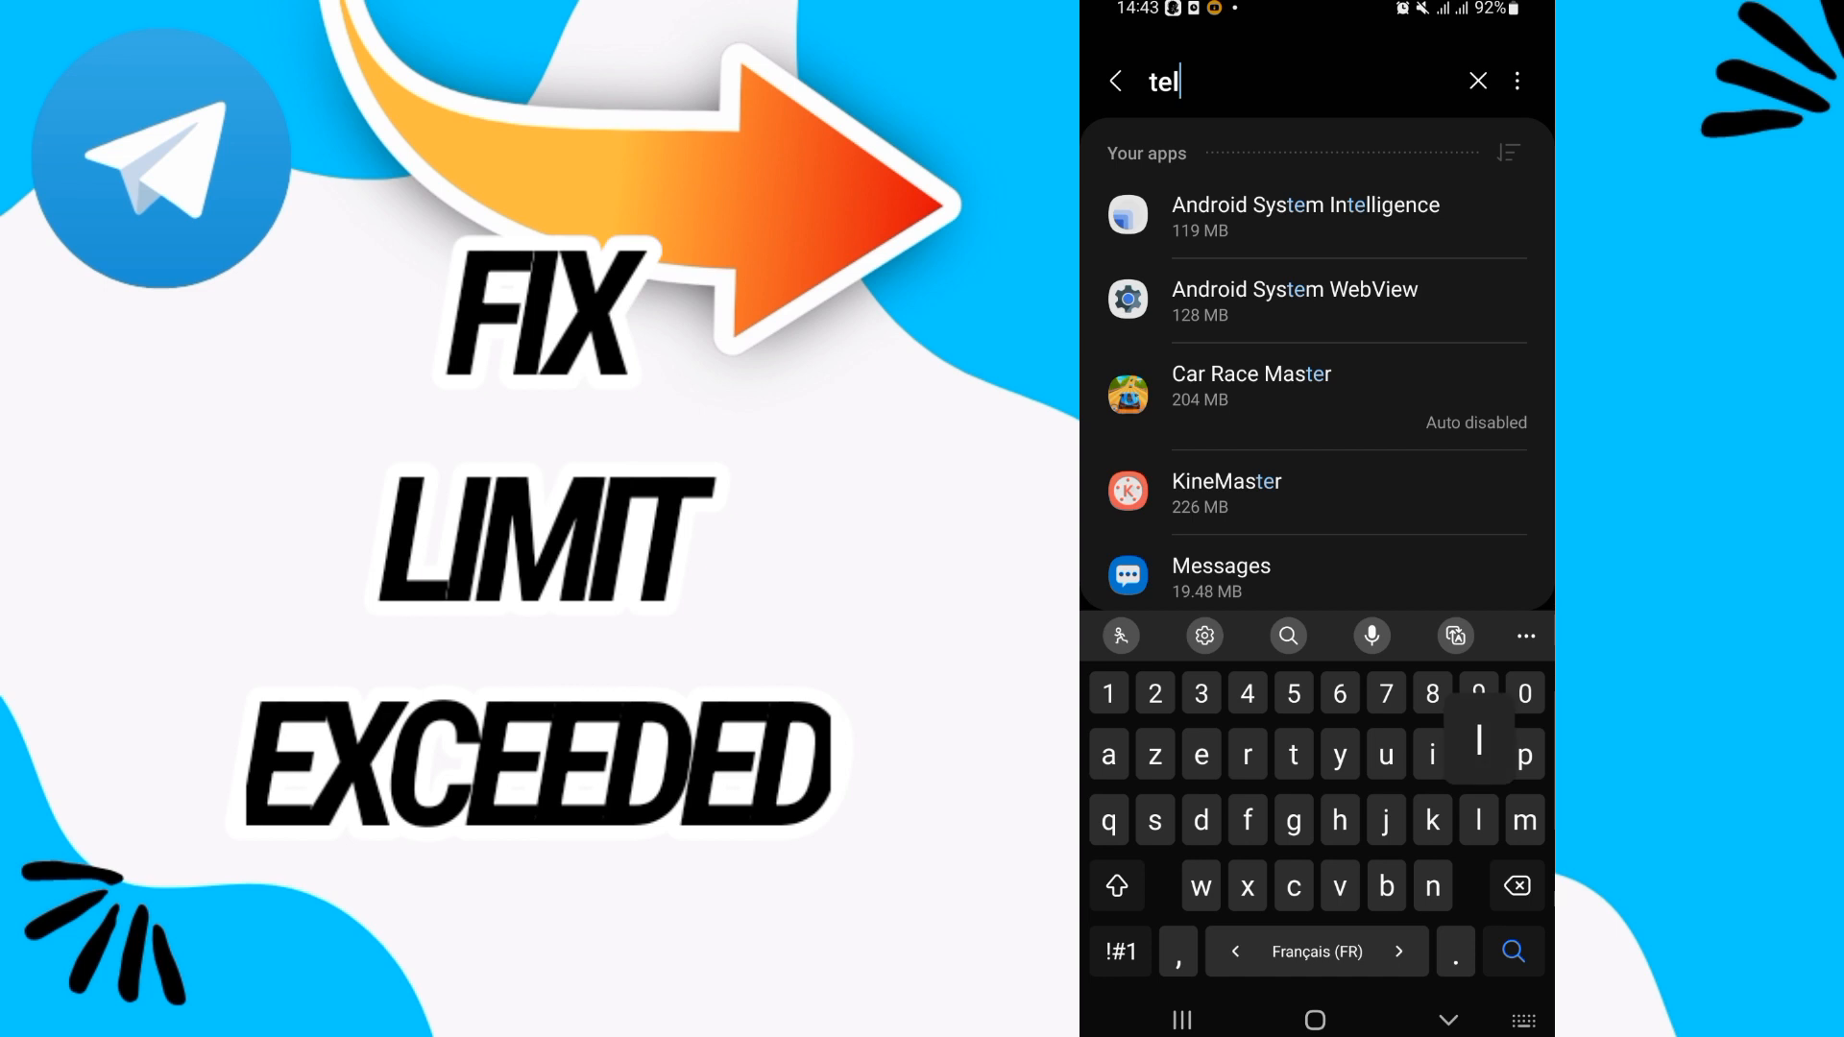
{"action": "type", "text": "e"}
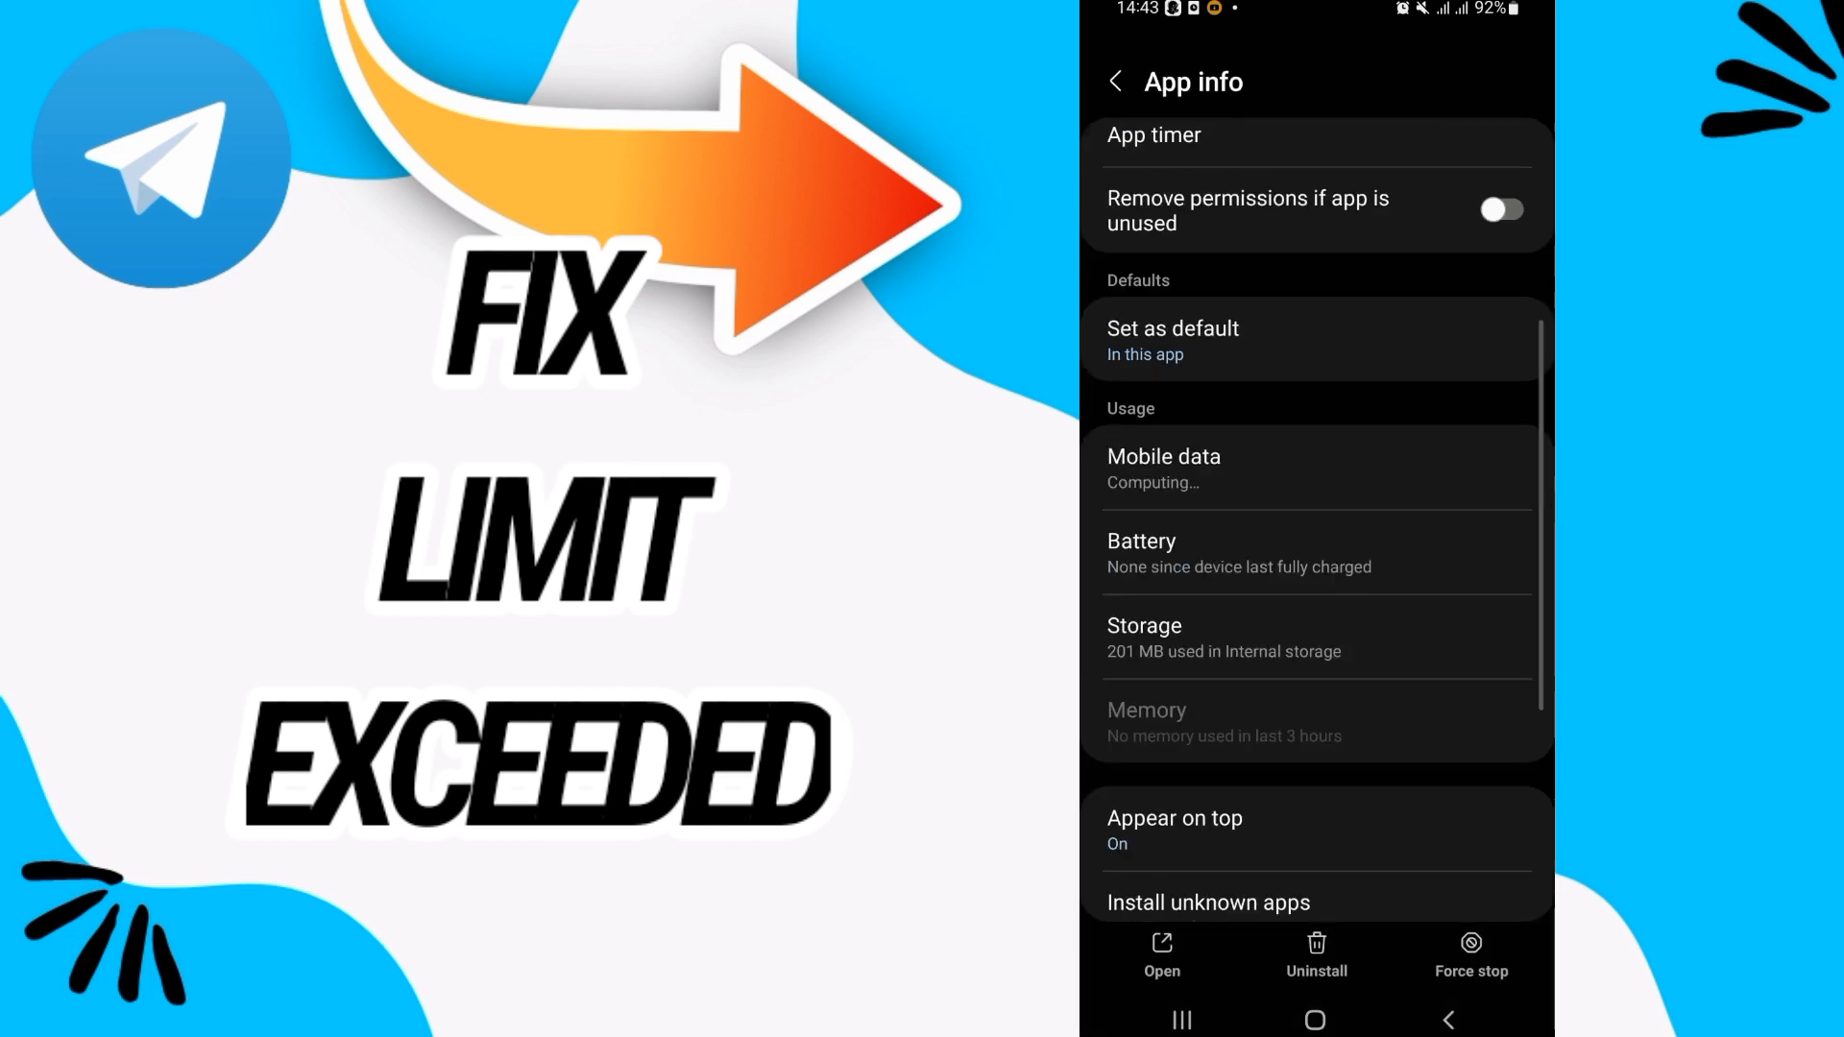
- Force stop Telegram and confirm with OK in the dialog
{"action": "left_click", "coordinate": [1199, 638]}
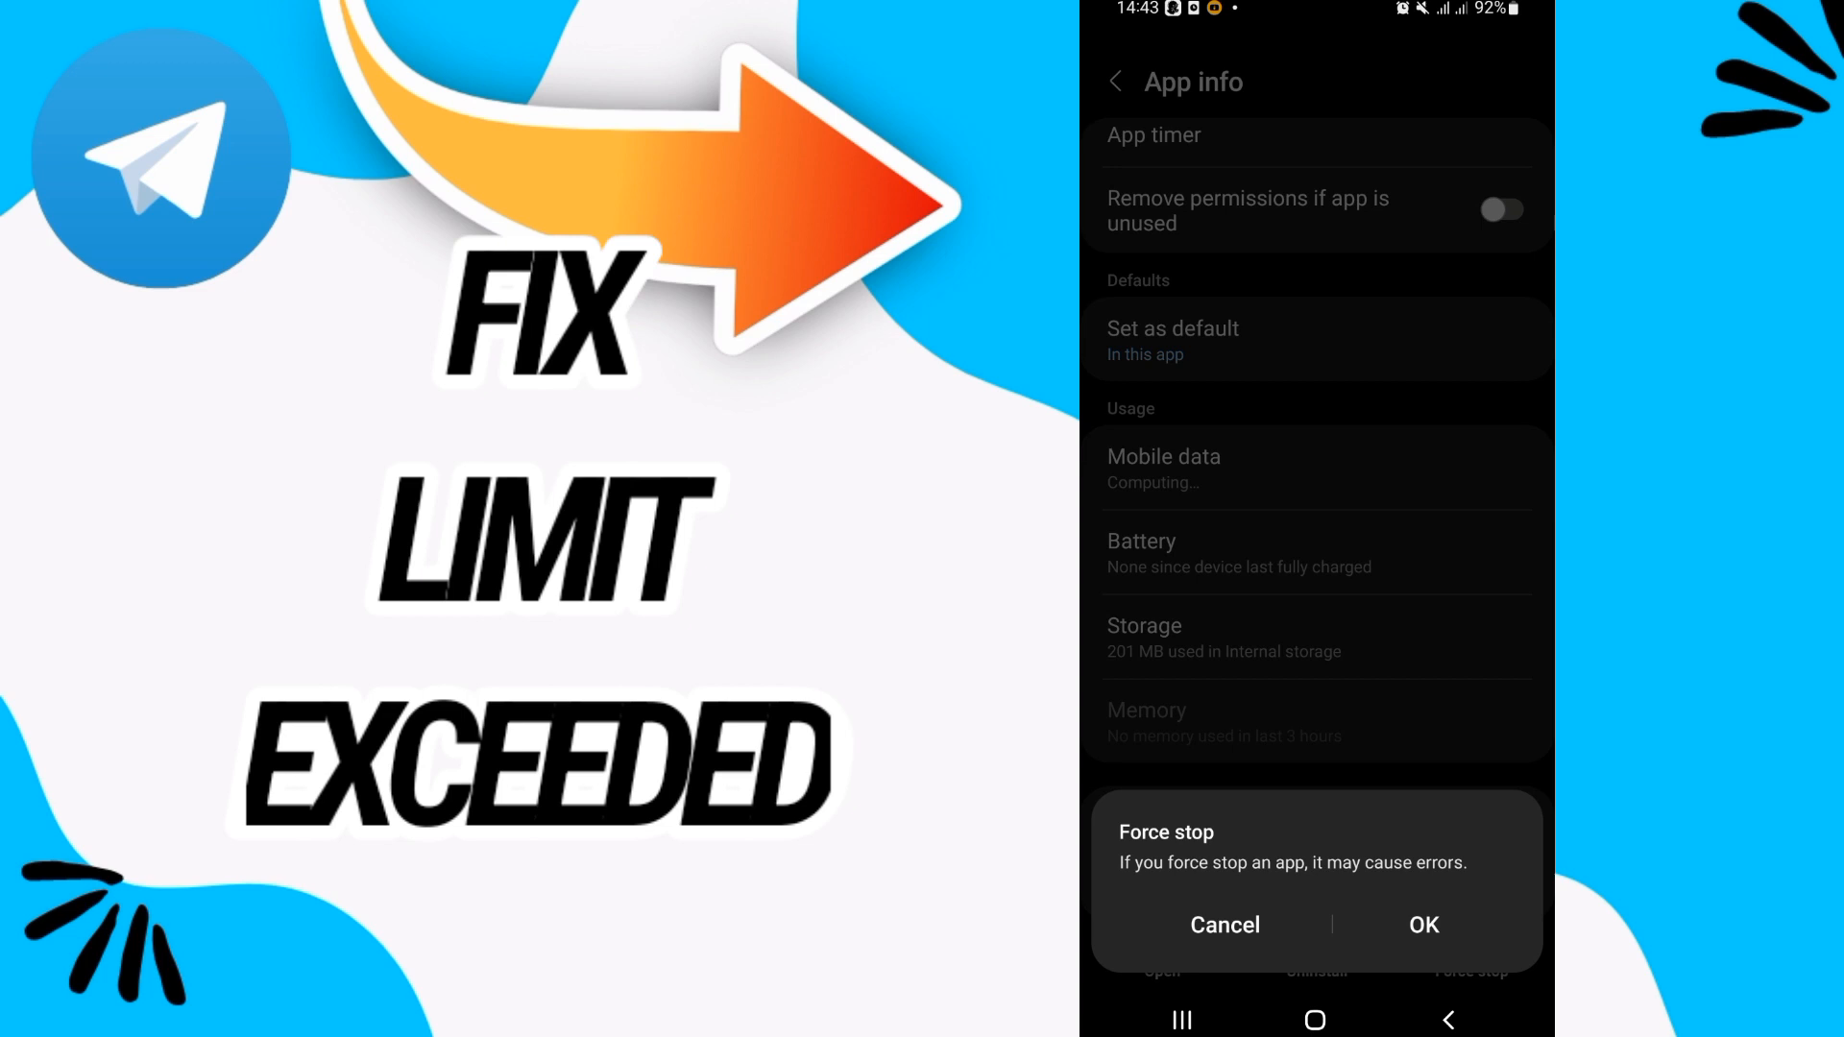
{"action": "left_click", "coordinate": [1224, 926]}
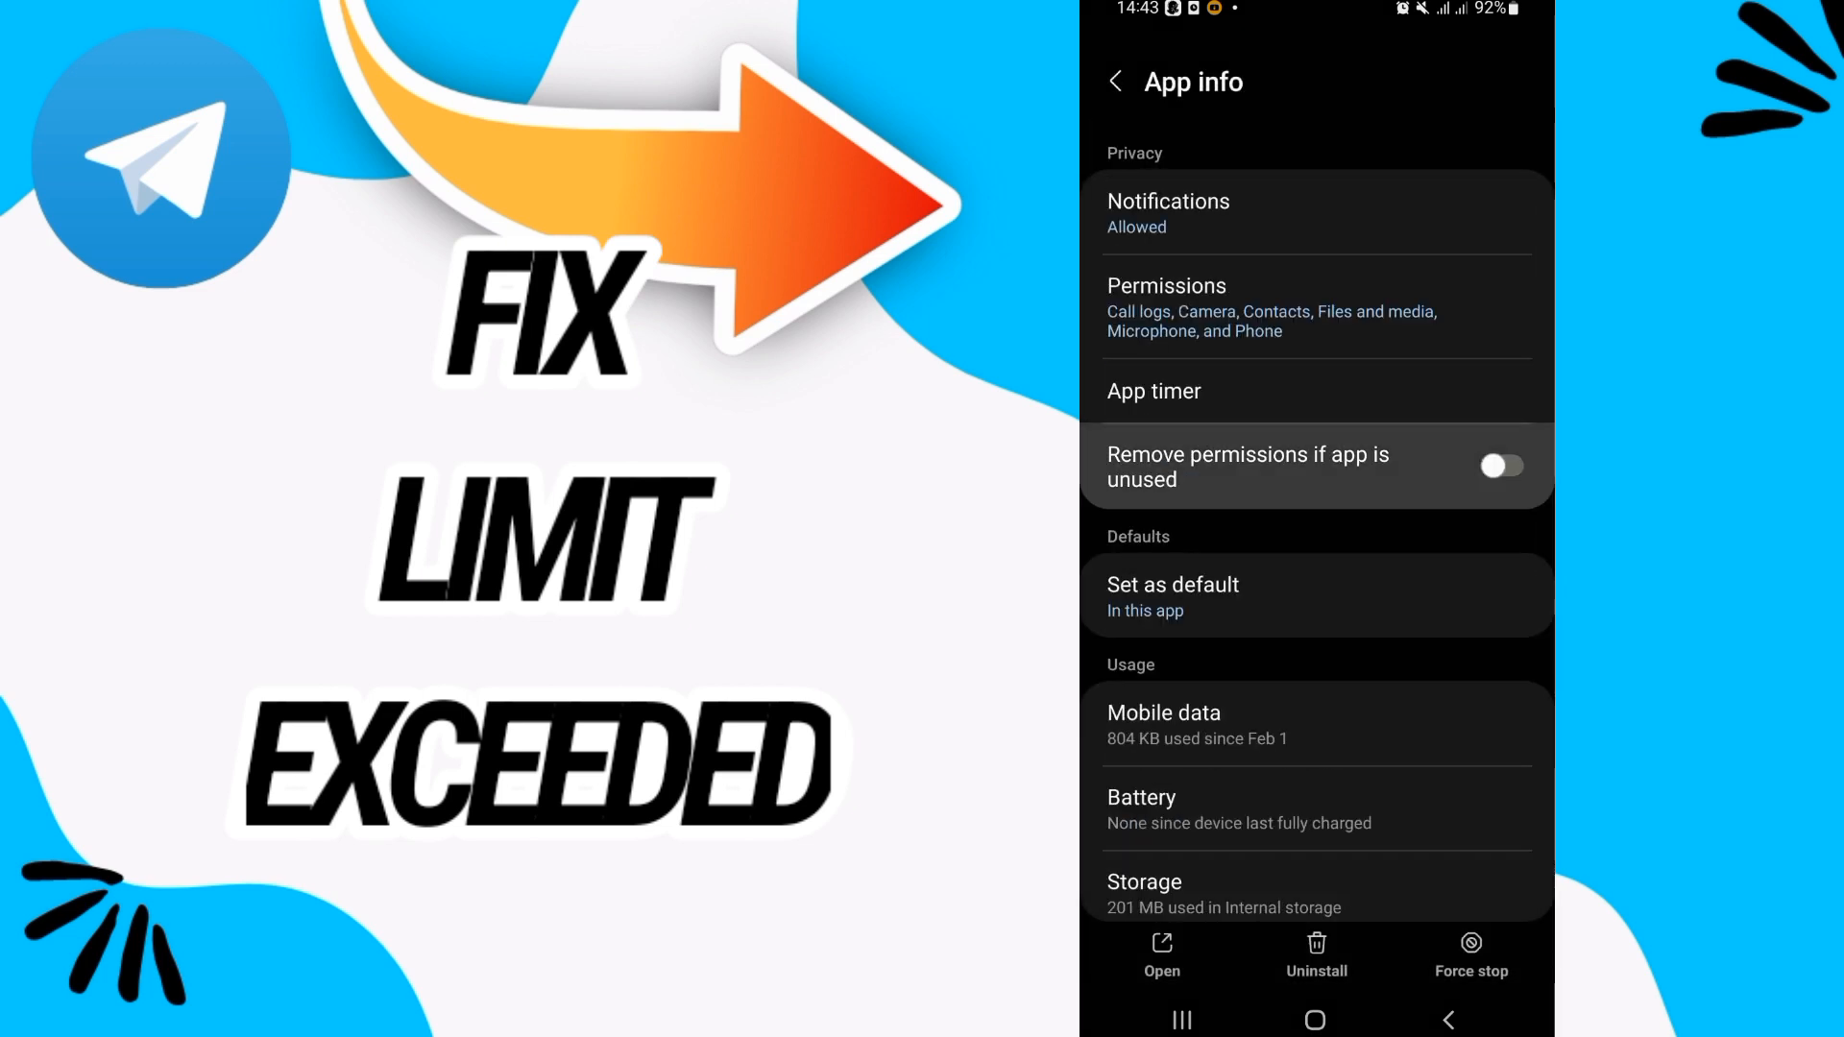
{"action": "scroll", "scroll_direction": "down", "scroll_amount": 3}
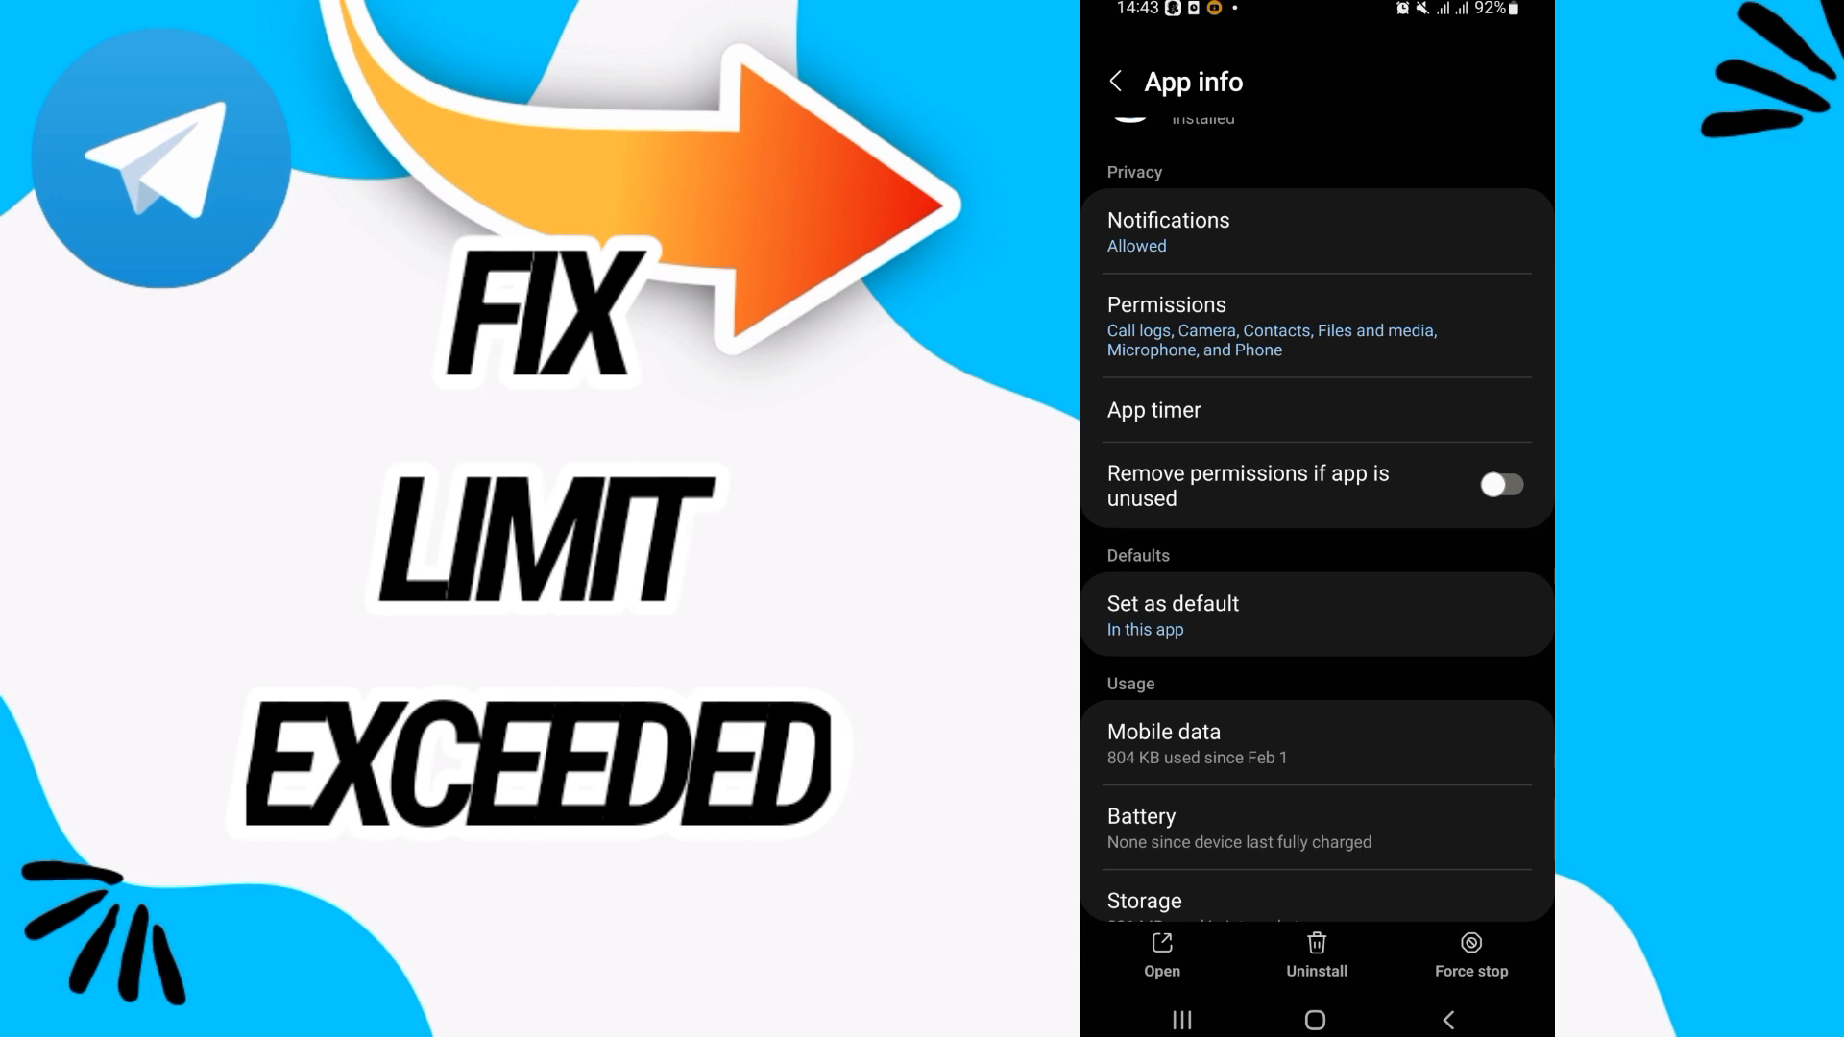